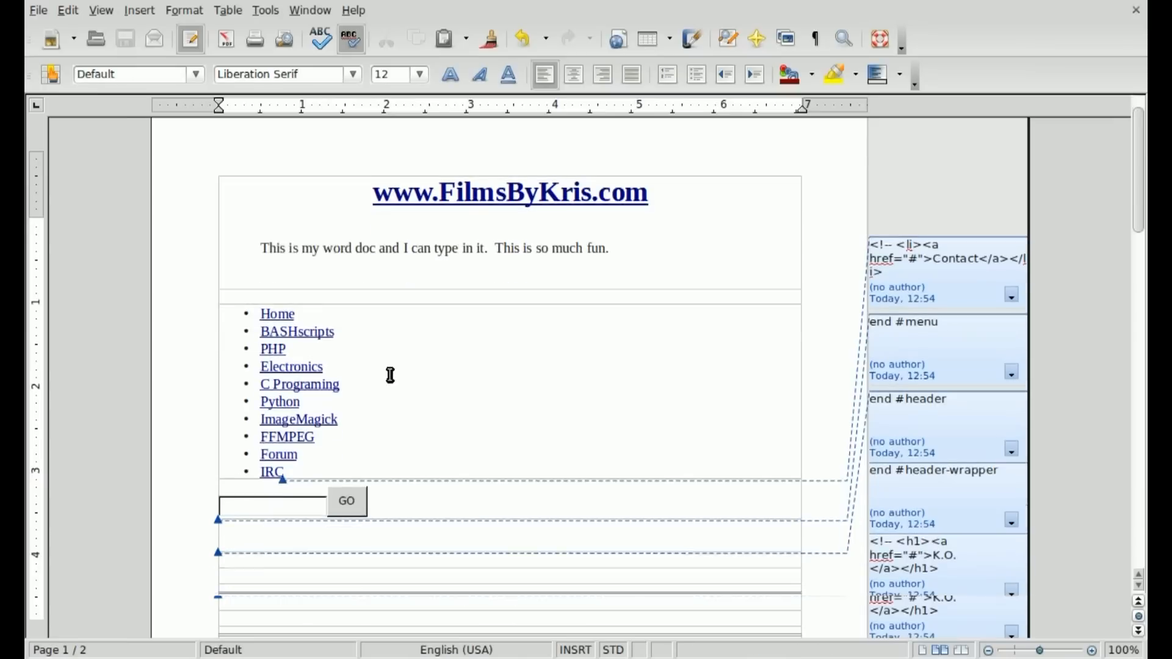
- Scroll down through the FilmsByKris web-page document
{"action": "scroll", "scroll_direction": "down", "scroll_amount": 3}
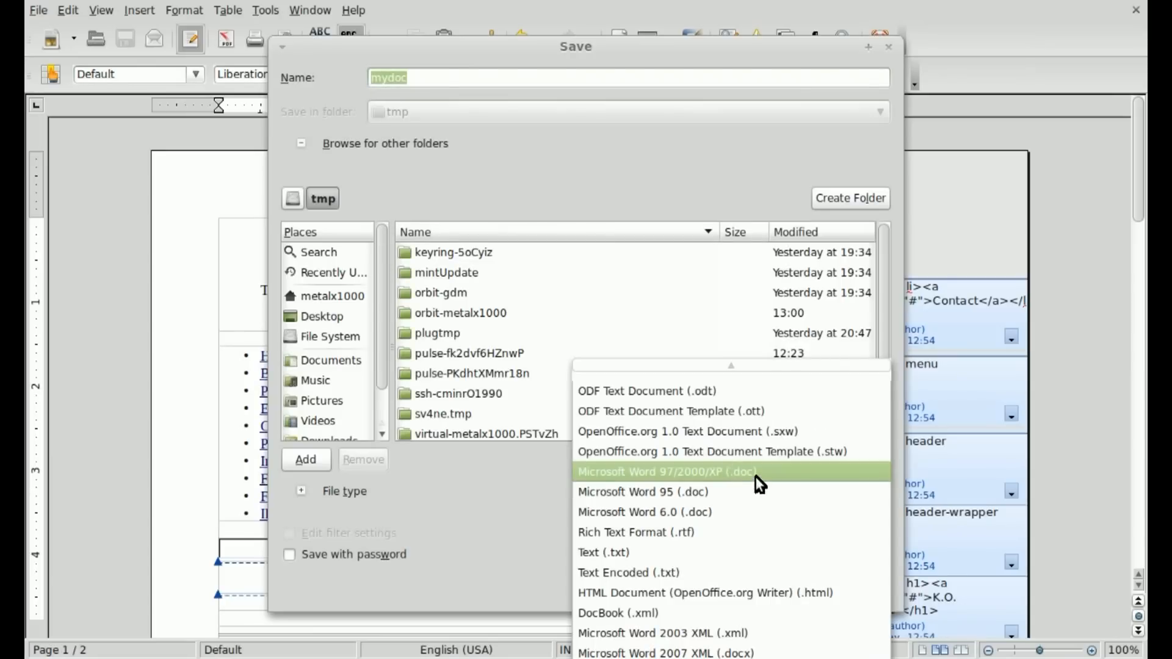
- Save mydoc as Microsoft Word 97/2000/XP (.doc), overwriting despite the changed-file warning
{"action": "left_click", "coordinate": [674, 472]}
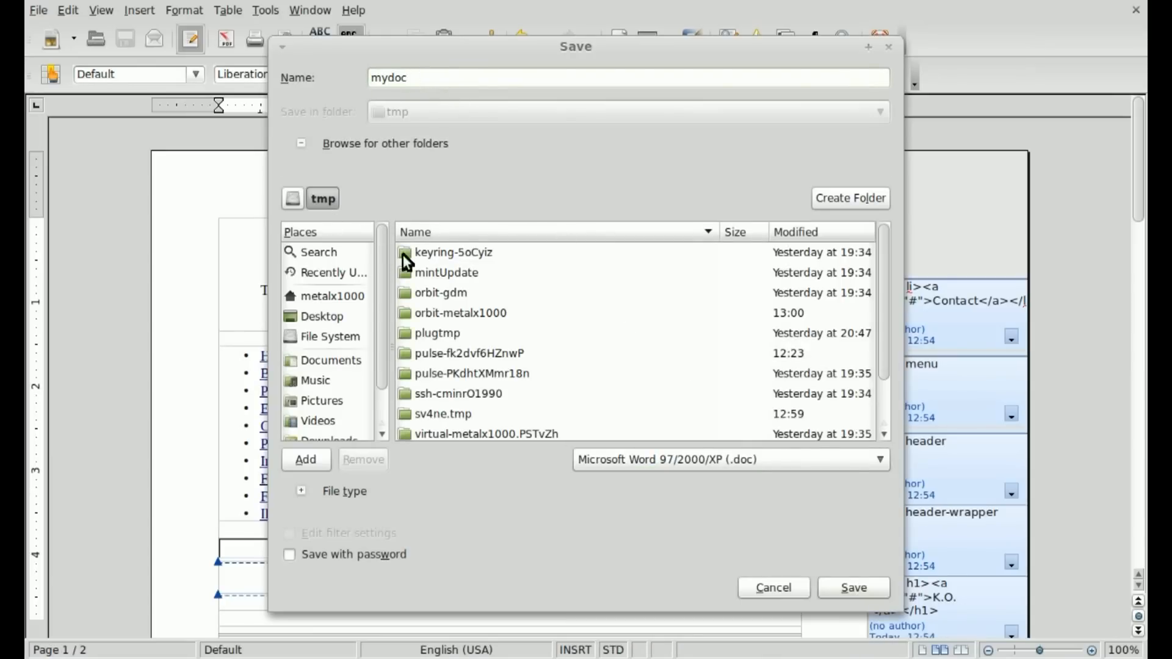
{"action": "left_click", "coordinate": [854, 587]}
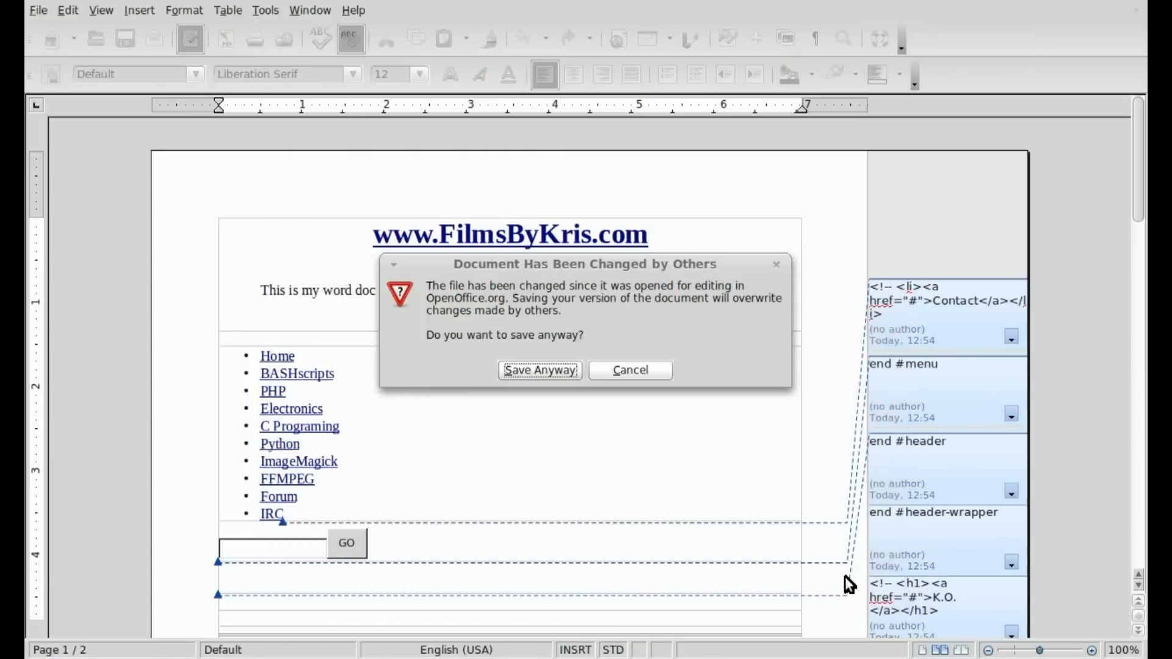
{"action": "left_click", "coordinate": [540, 370]}
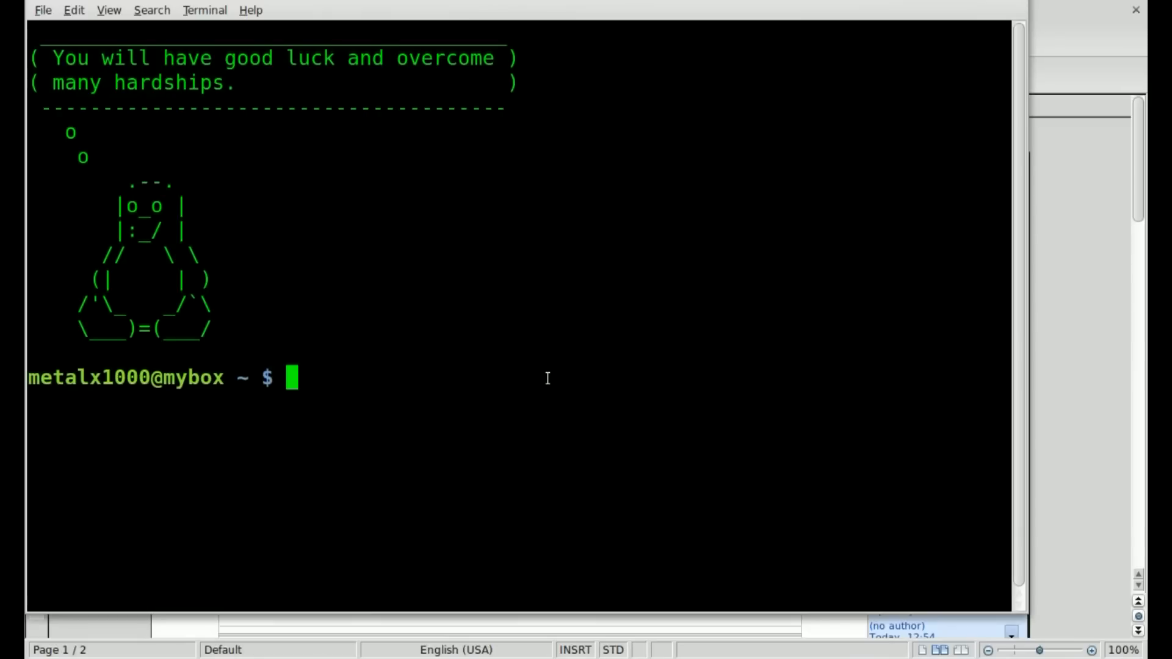
- Change to /tmp and dump mydoc.doc with cat, showing binary garbage
{"action": "type", "text": "cd /tmp"}
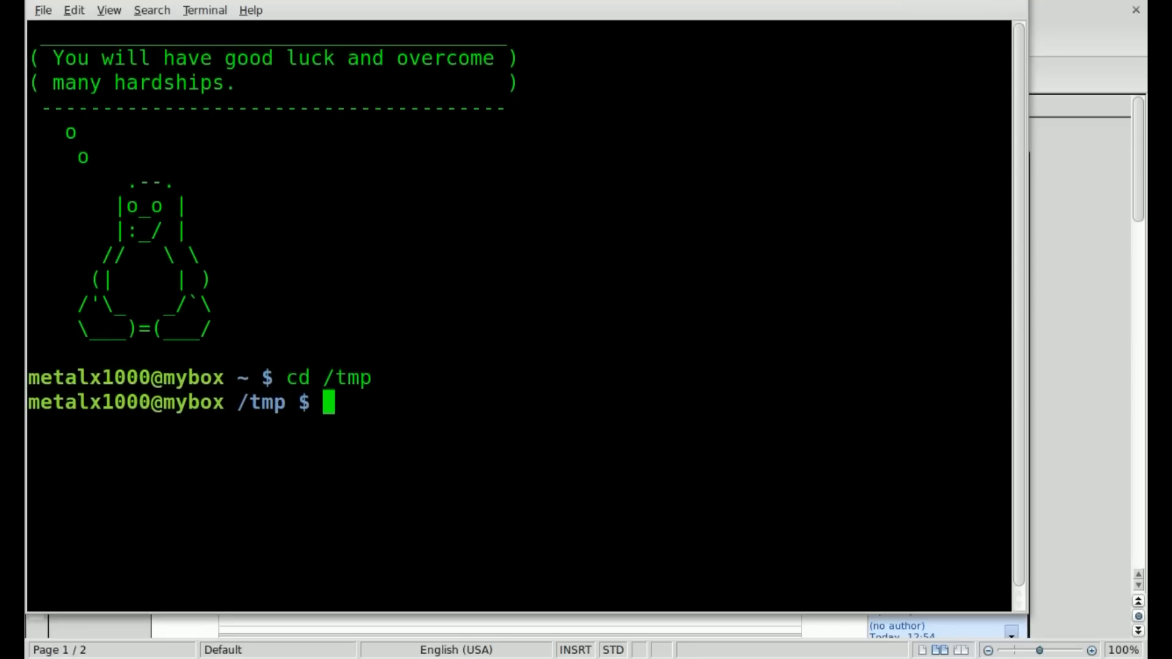
{"action": "type", "text": "cat"}
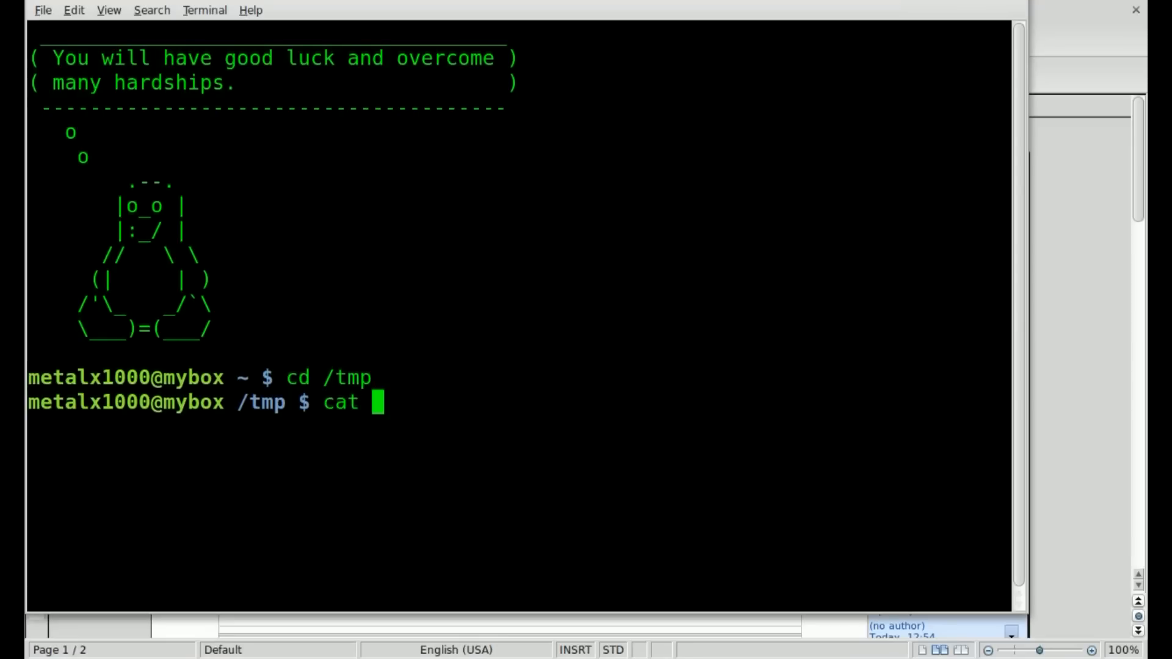
{"action": "type", "text": "my"}
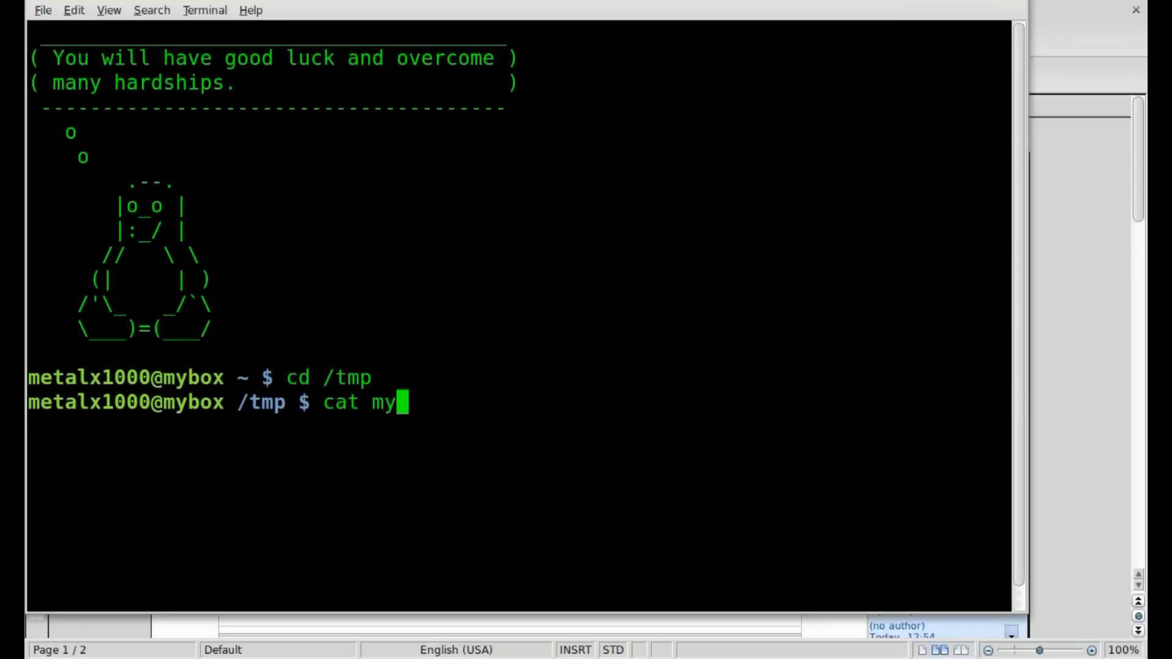
{"action": "key", "text": "Return"}
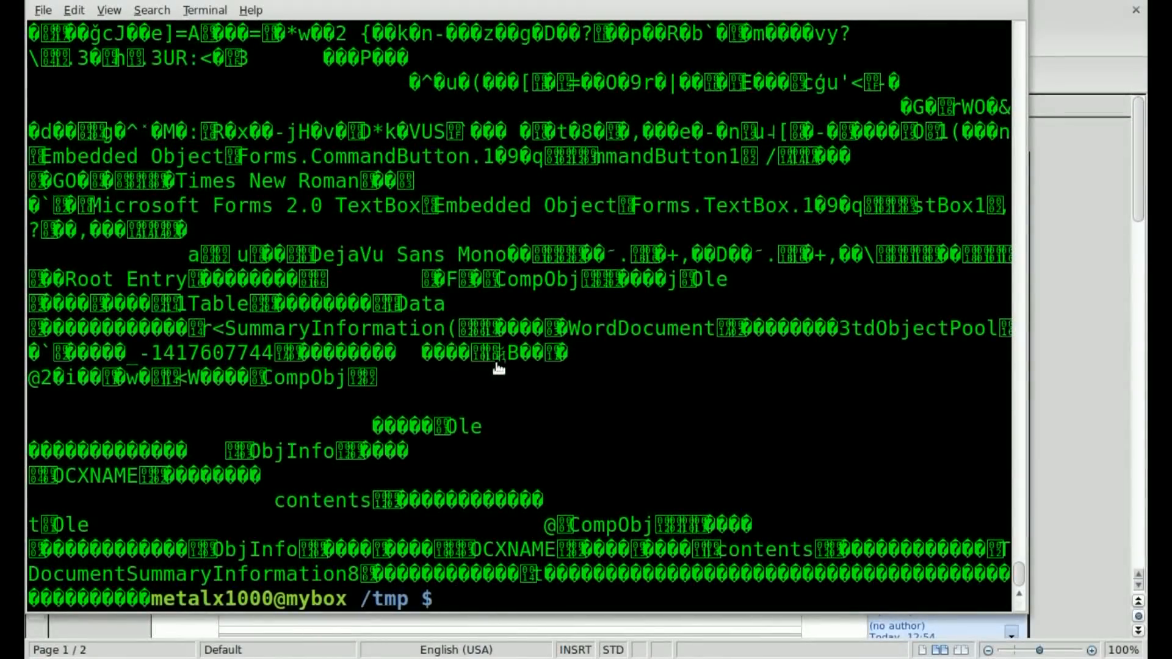
- Search aptitude for catdoc and confirm it is installed
{"action": "type", "text": "aptitude search catdo"}
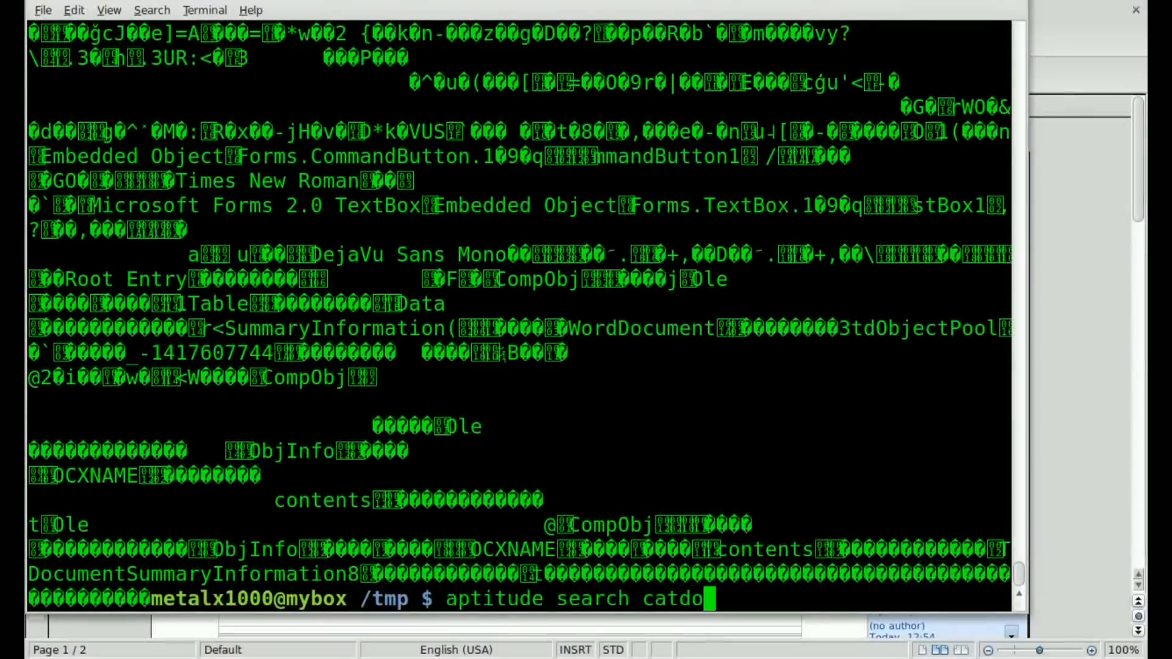
{"action": "key", "text": "Return"}
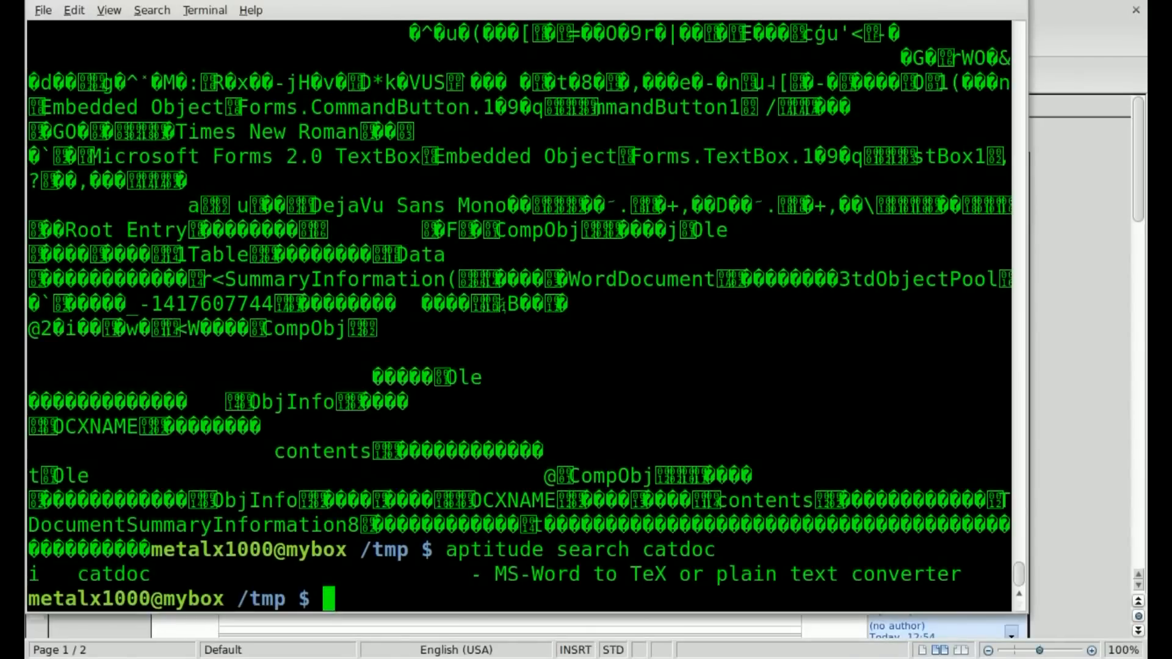
{"action": "double_click", "coordinate": [113, 574]}
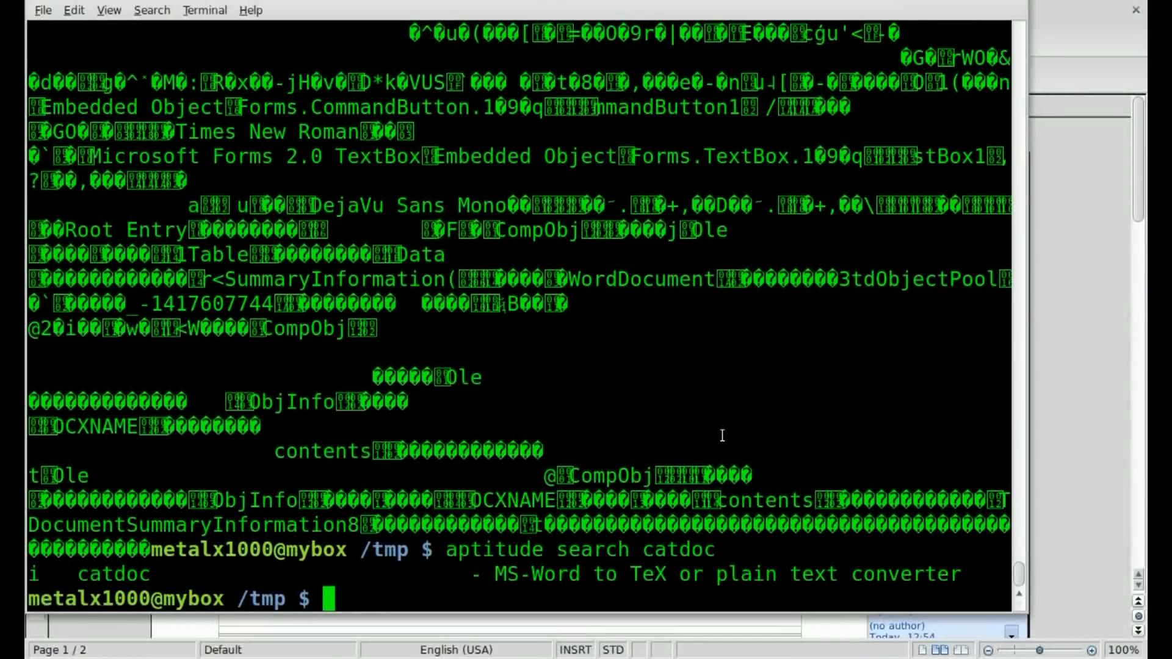
{"action": "mouse_move", "coordinate": [58, 499]}
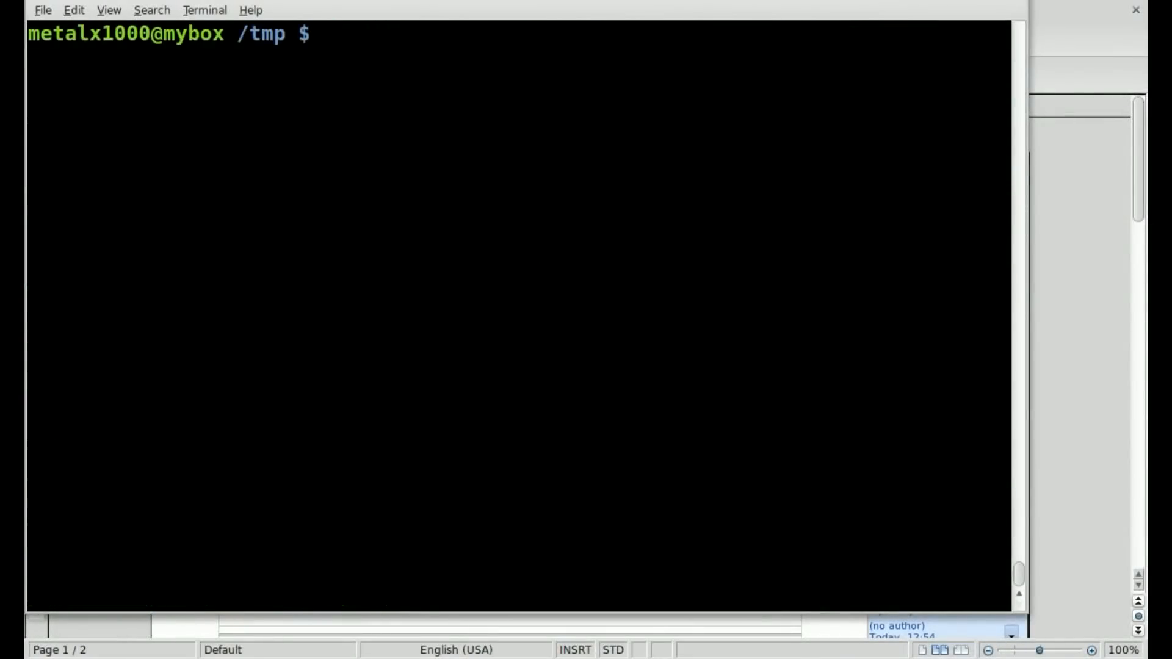
- Run catdoc mydoc.doc and review the plain-text output, marking a HYPERLINK entry
{"action": "type", "text": "cat"}
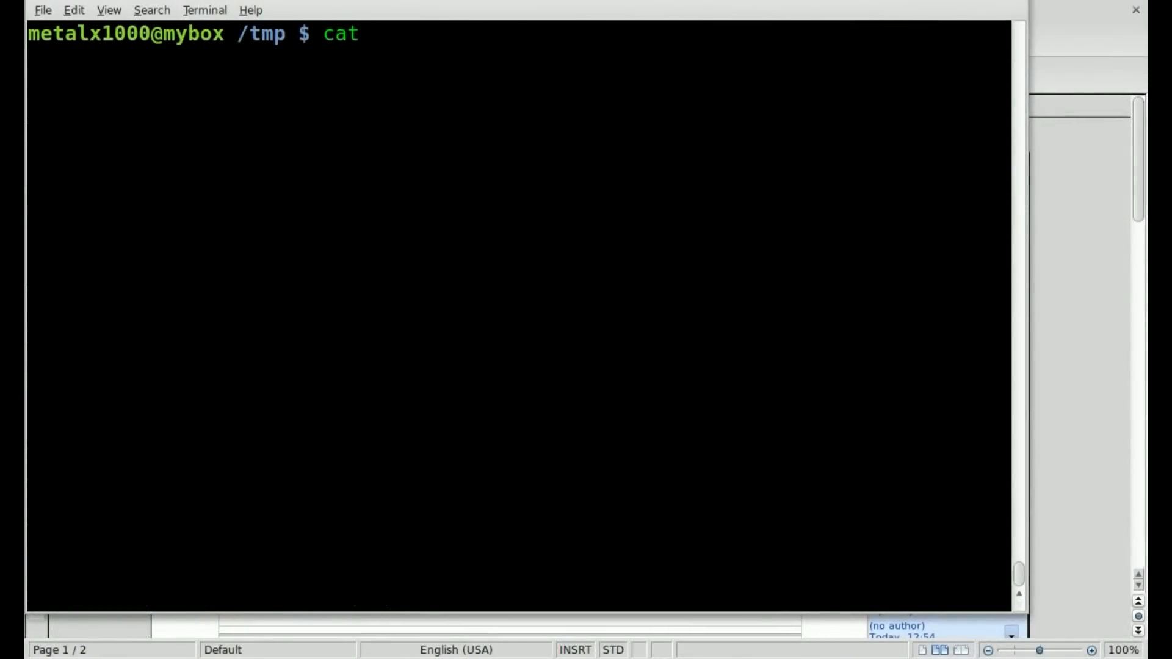
{"action": "type", "text": "doc mydoc.doc"}
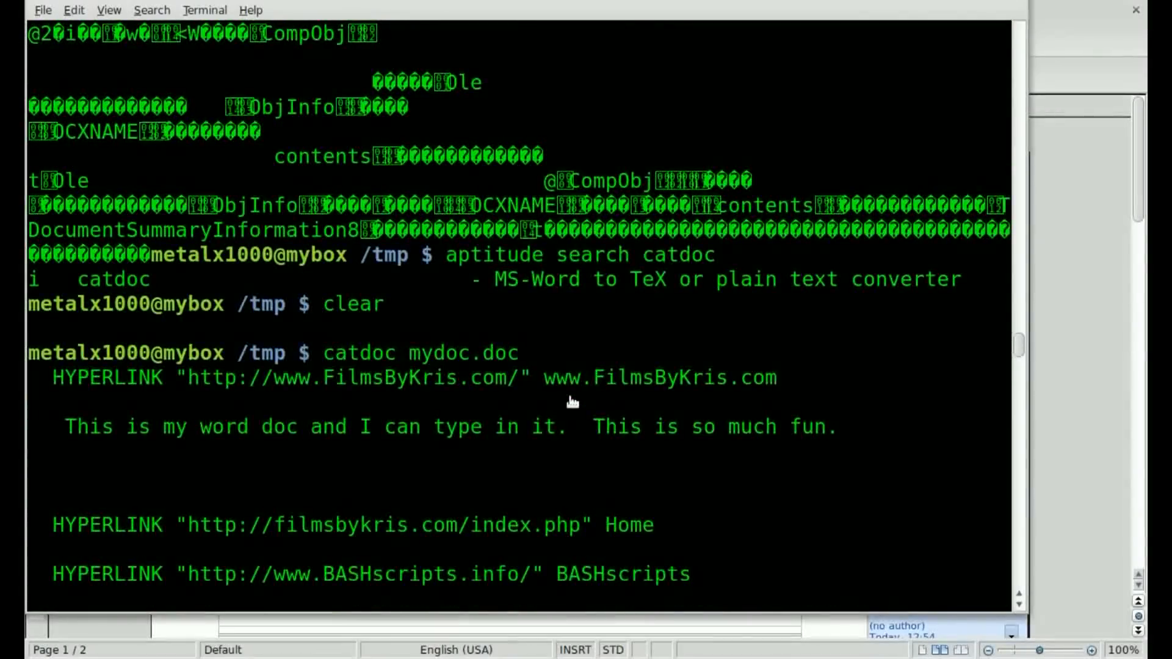
{"action": "scroll", "scroll_direction": "down", "scroll_amount": 3}
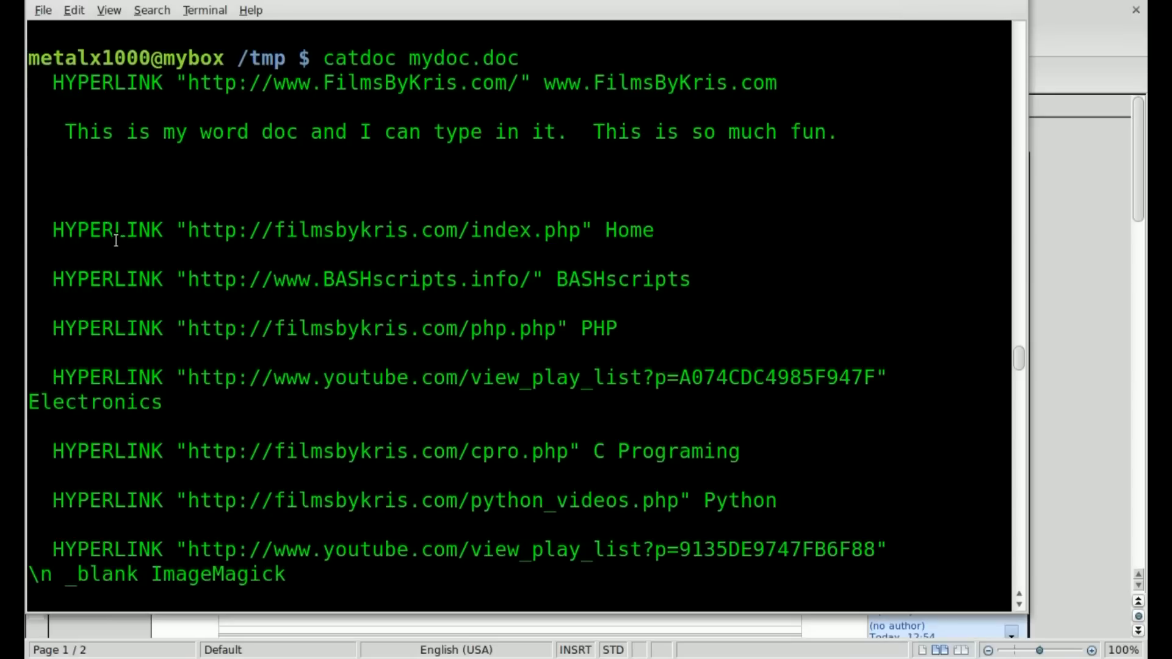
{"action": "double_click", "coordinate": [106, 230]}
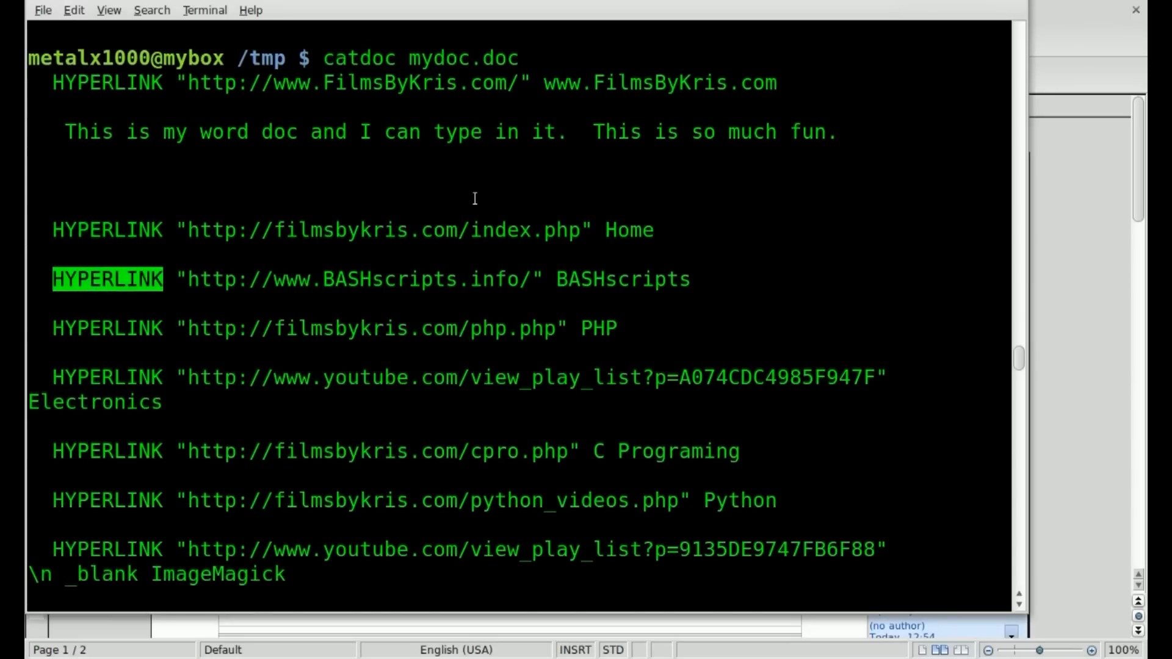
{"action": "scroll", "scroll_direction": "down", "scroll_amount": 3}
{"action": "type", "text": "catdoc mydoc.doc |"}
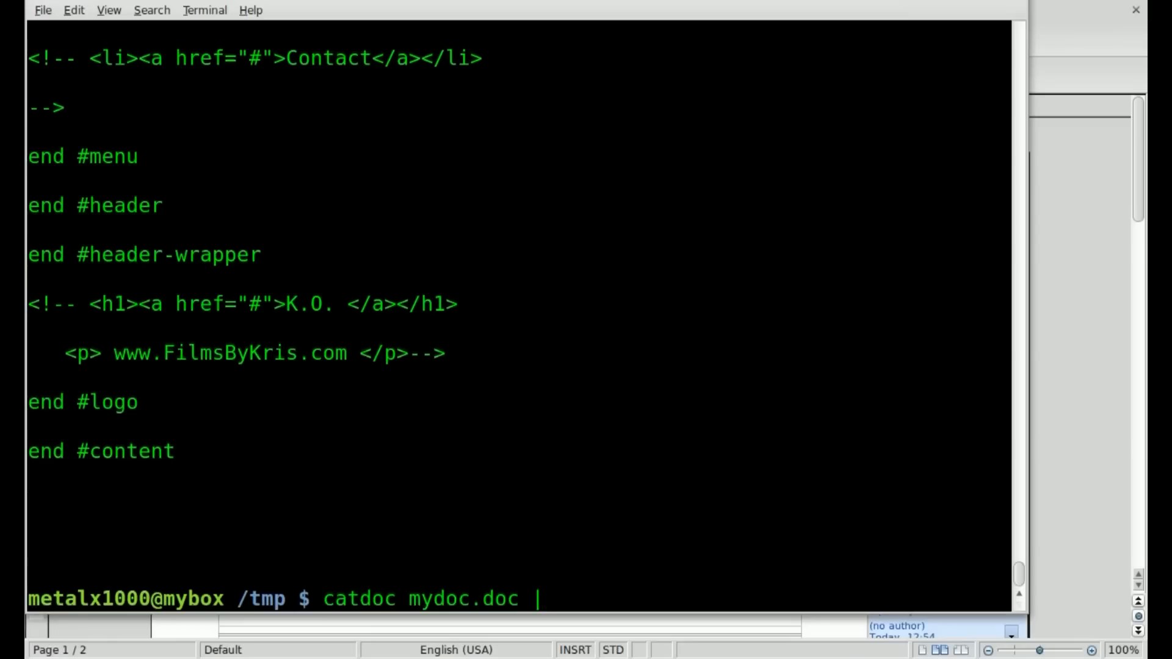
- Pipe catdoc mydoc.doc through grep http to list only link lines
{"action": "type", "text": "grep http"}
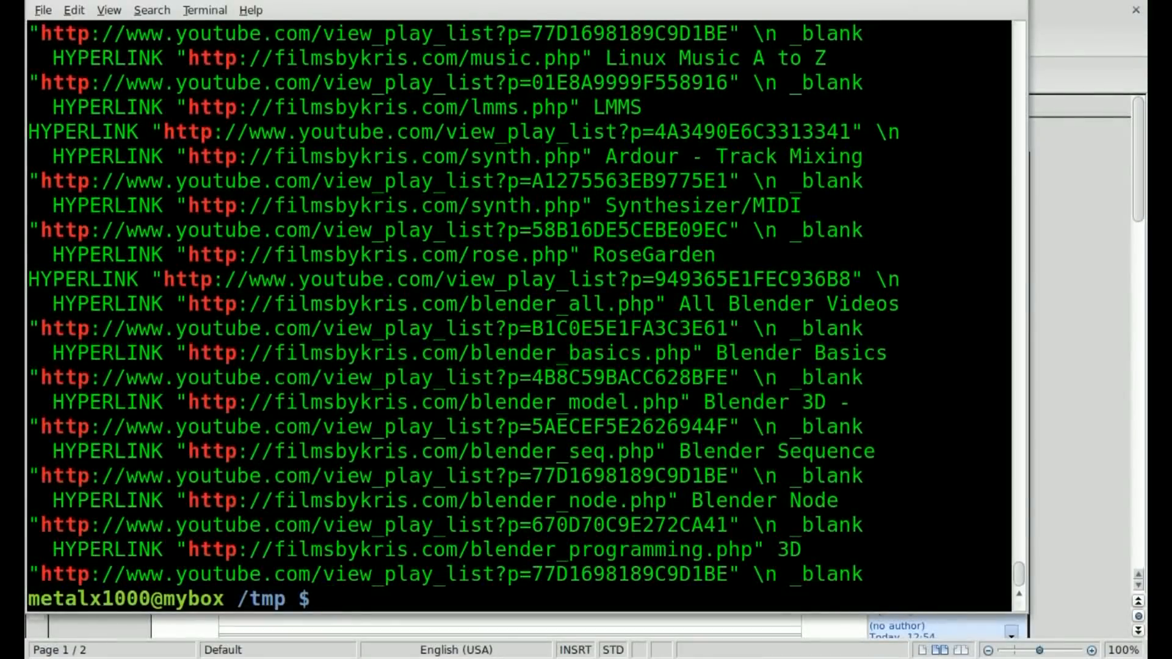
{"action": "type", "text": "cat"}
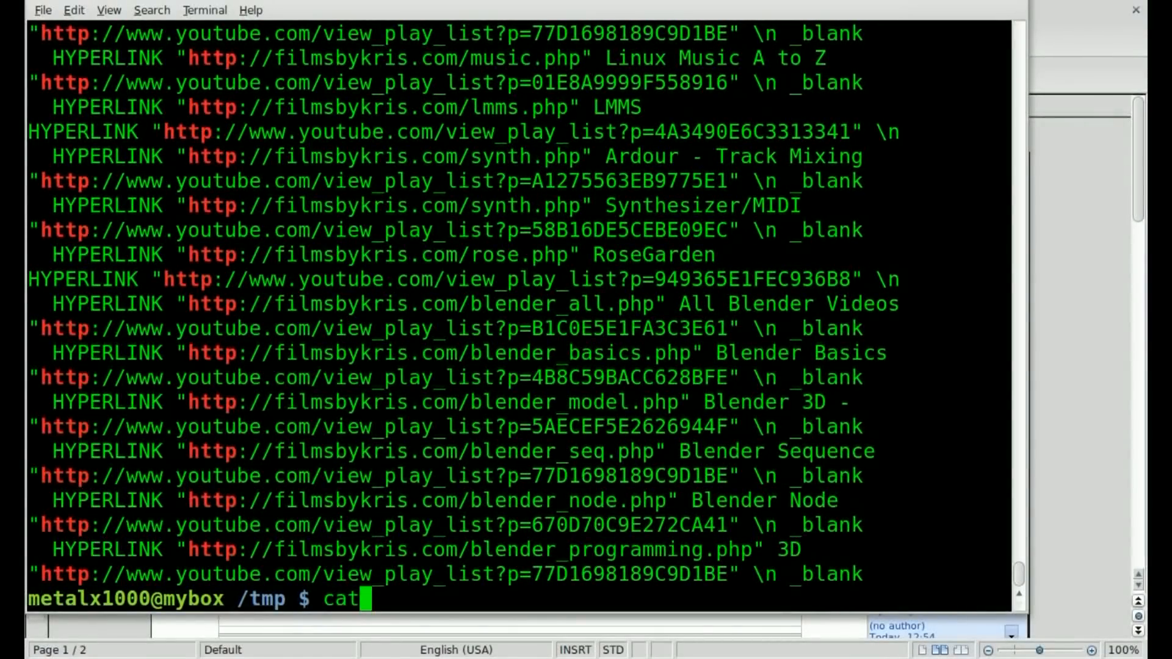
{"action": "type", "text": "doc"}
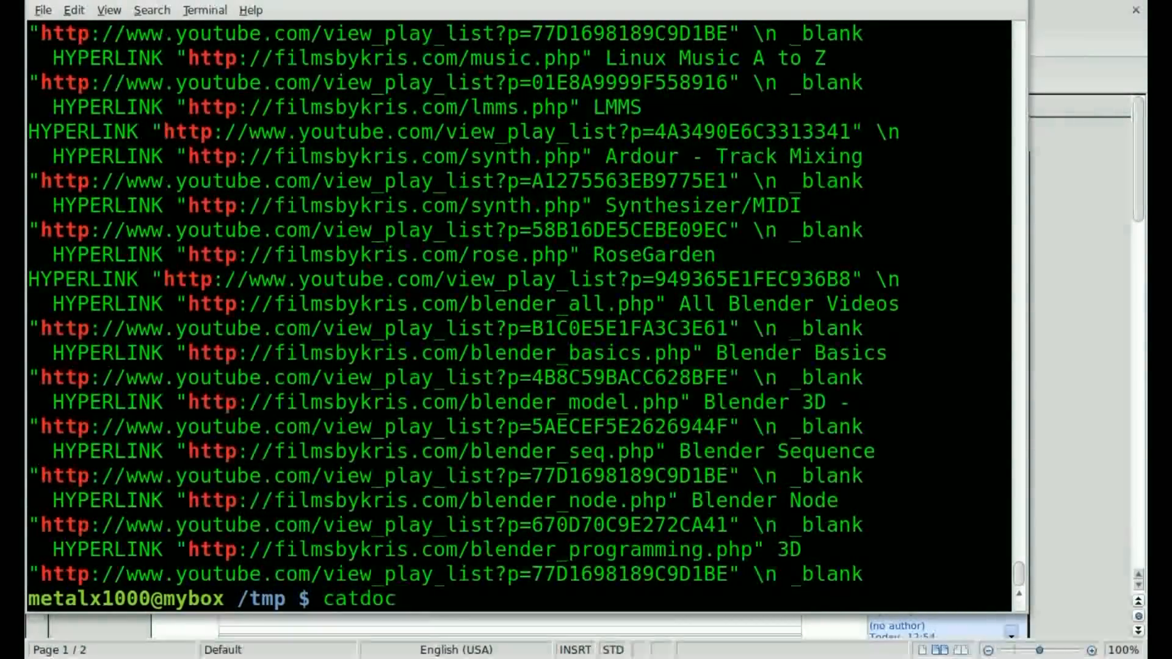